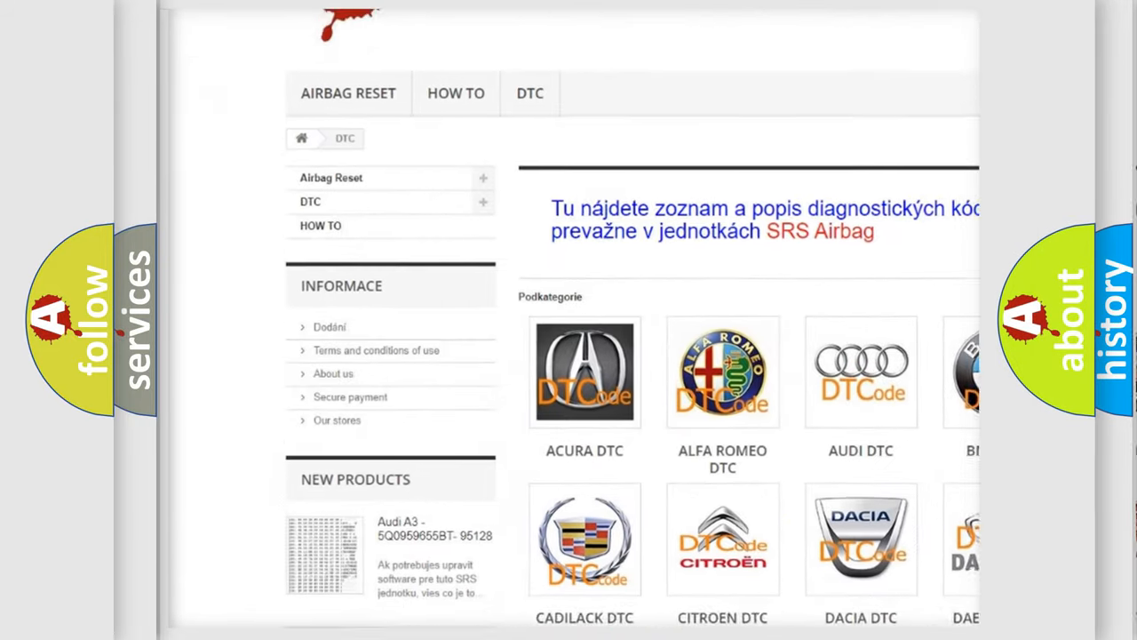
scroll(down, 3)
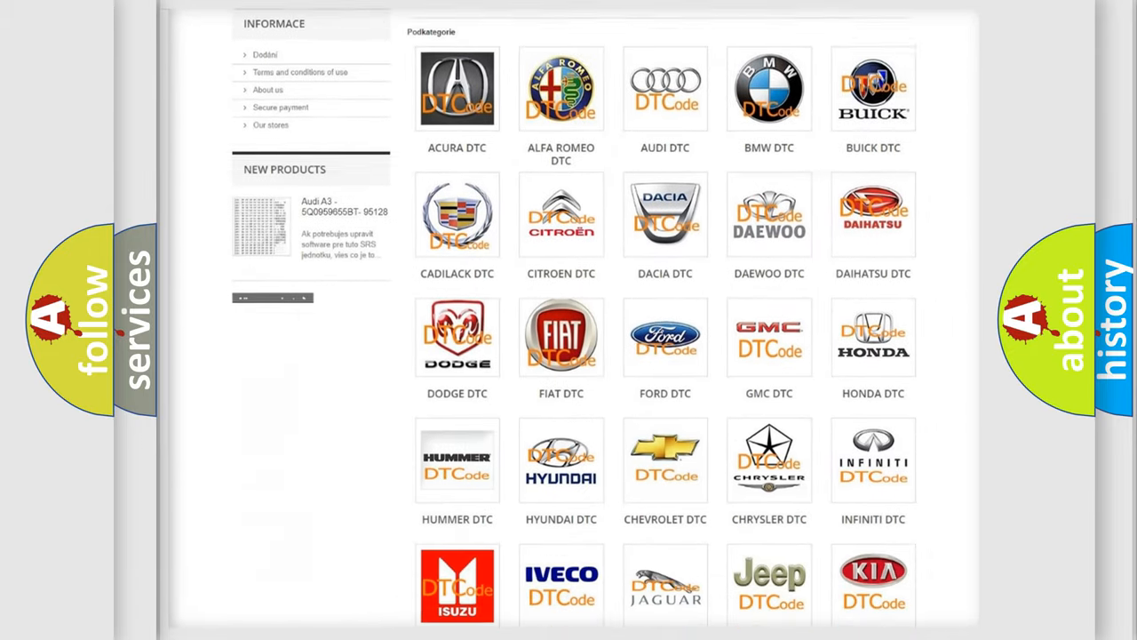
scroll(down, 3)
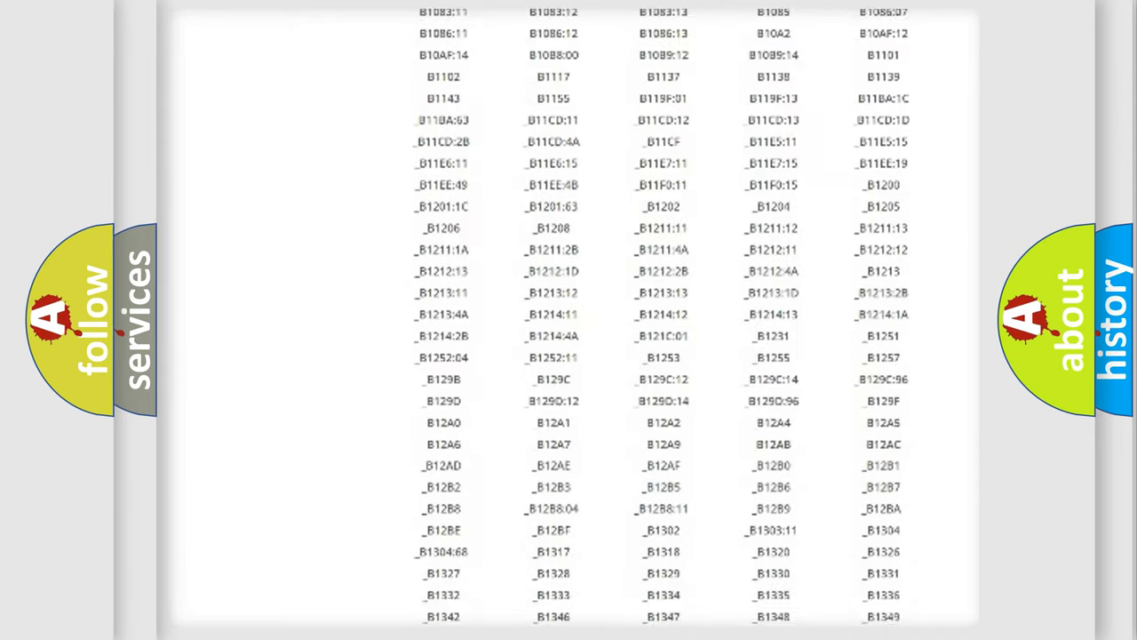
scroll(down, 3)
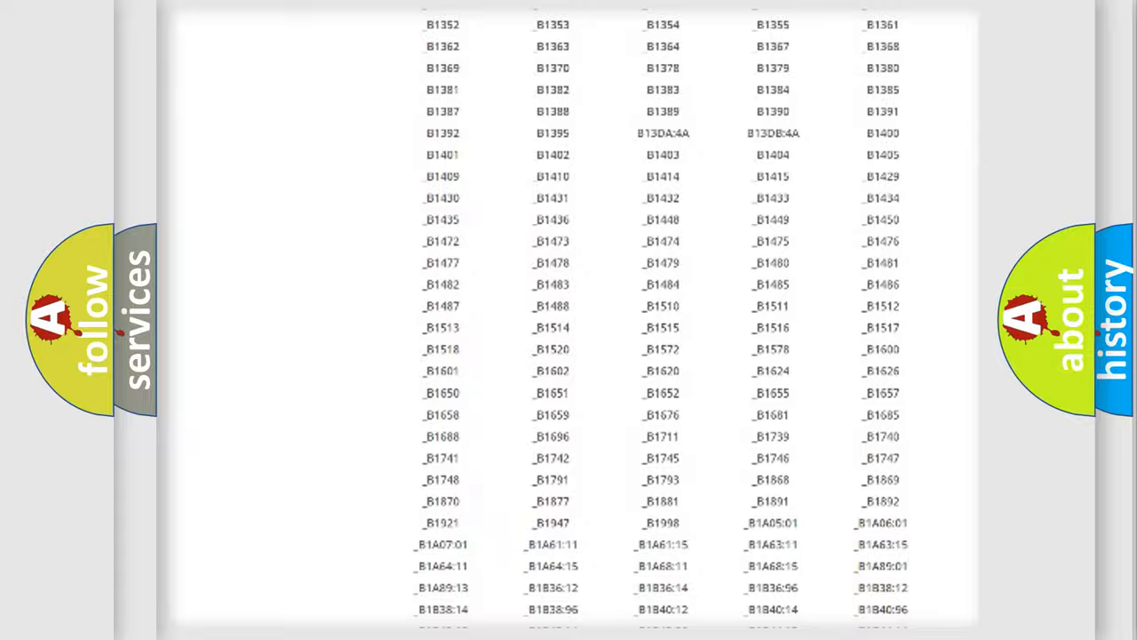